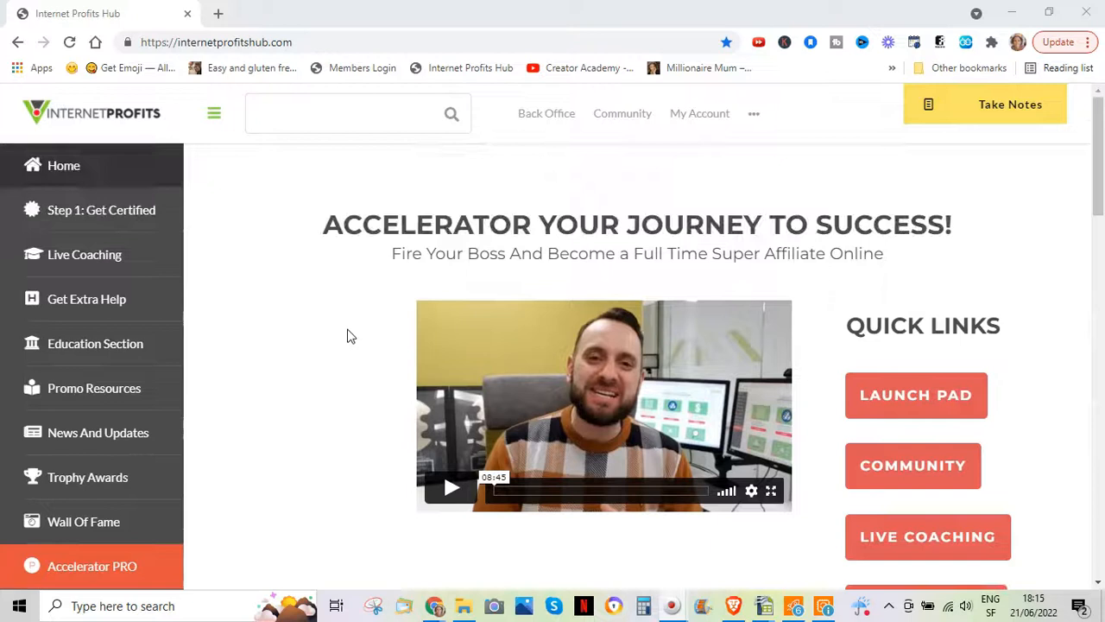
- Load the Internet Profits Partner Certification course with its description and intro video via 'Step 1: Get Certified'
{"action": "left_click", "coordinate": [101, 210]}
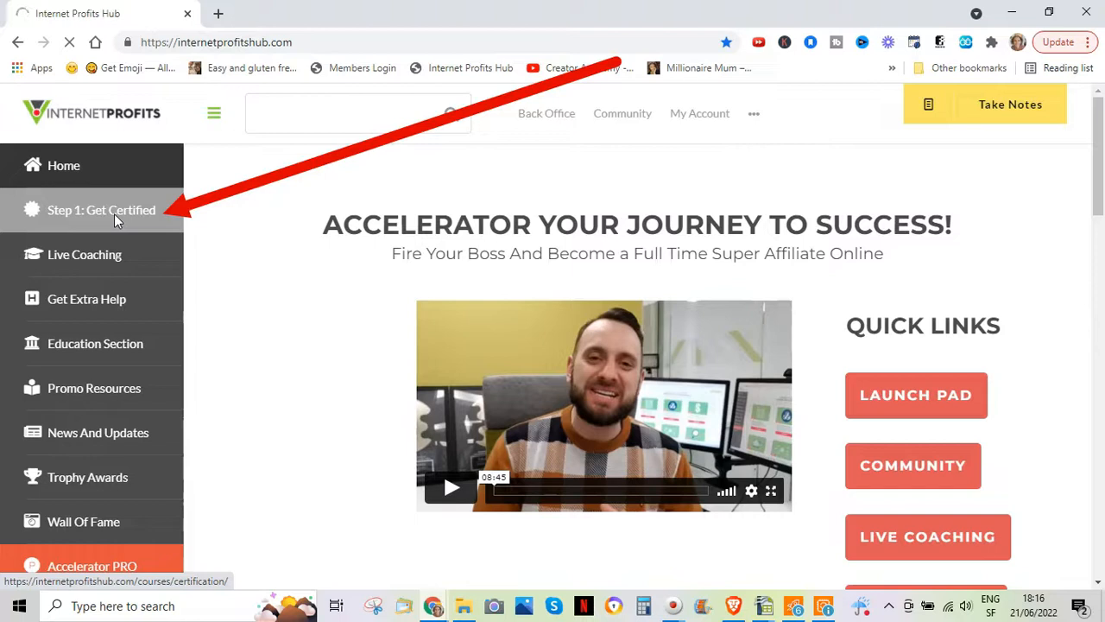
{"action": "left_click", "coordinate": [101, 210]}
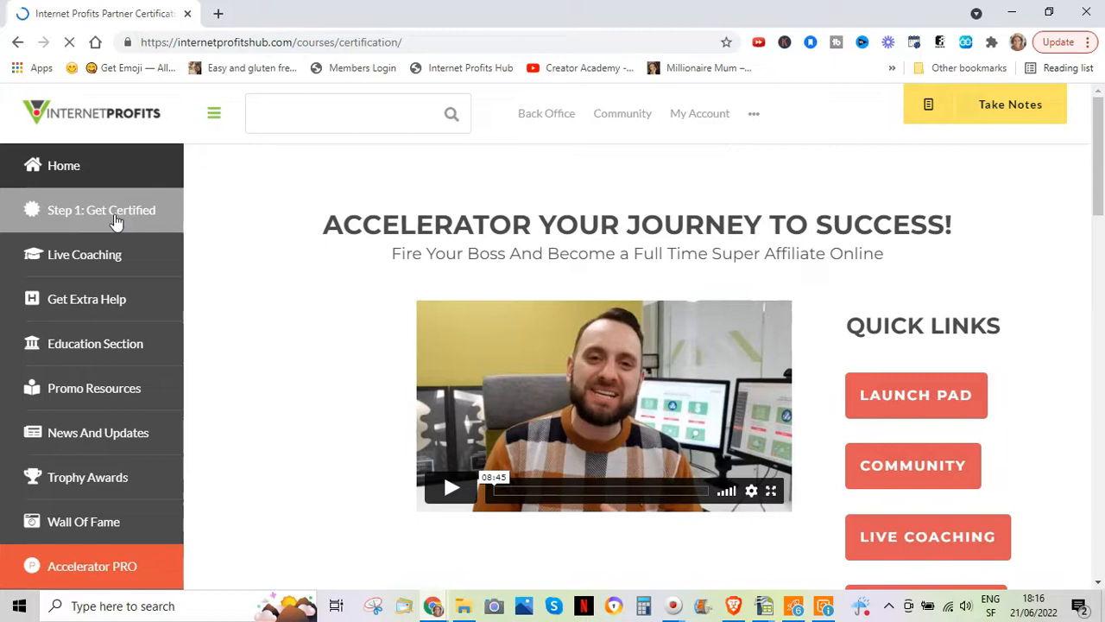
{"action": "left_click", "coordinate": [101, 210]}
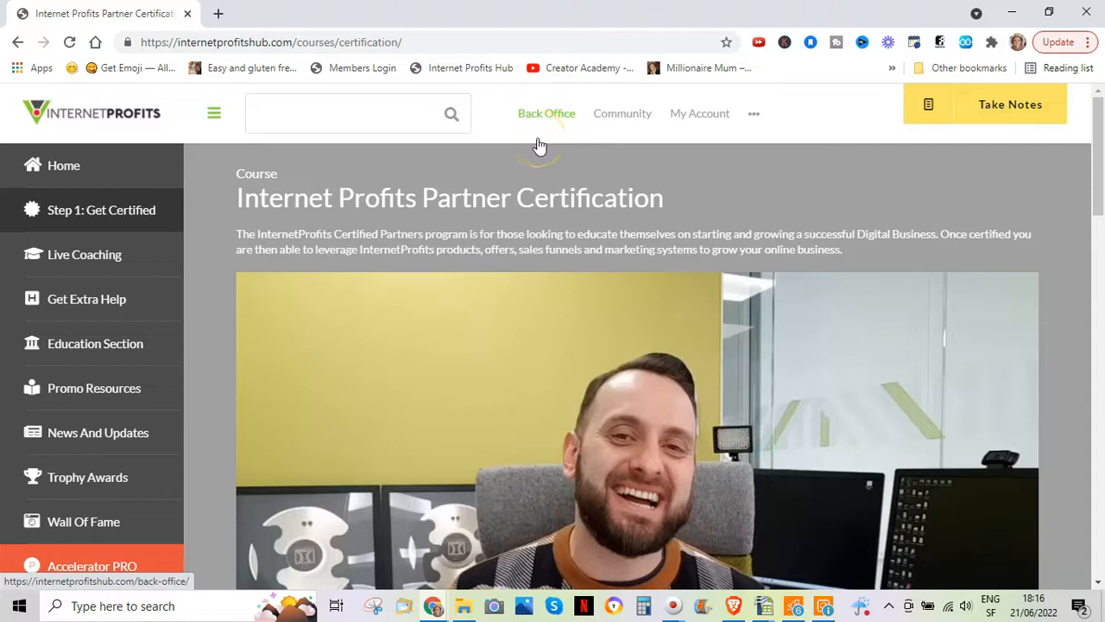
{"action": "mouse_move", "coordinate": [481, 167]}
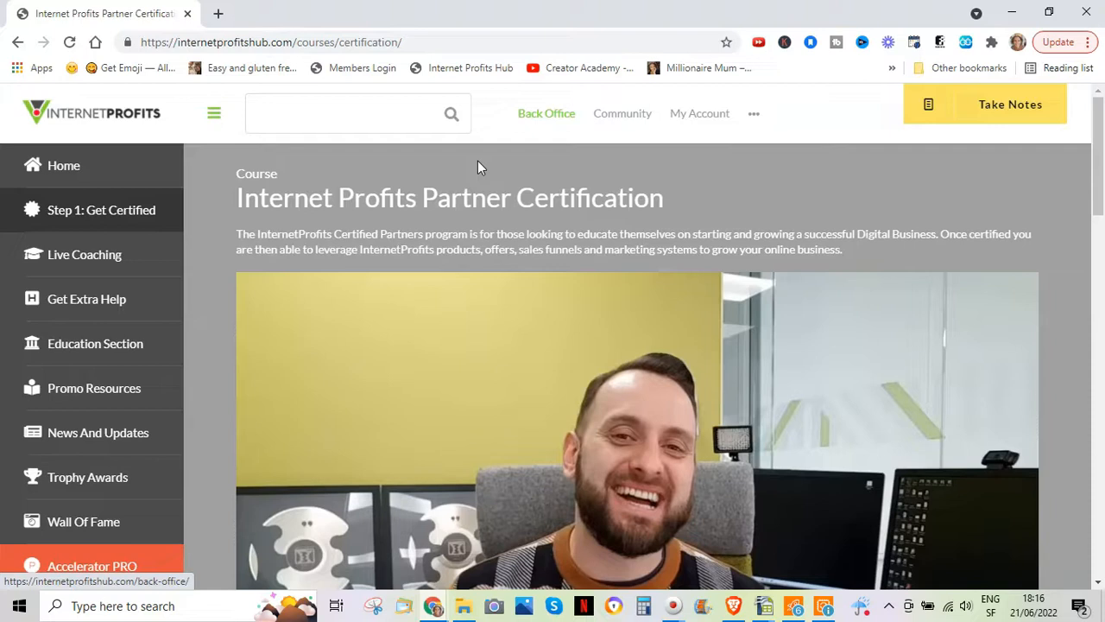
{"action": "mouse_move", "coordinate": [85, 254]}
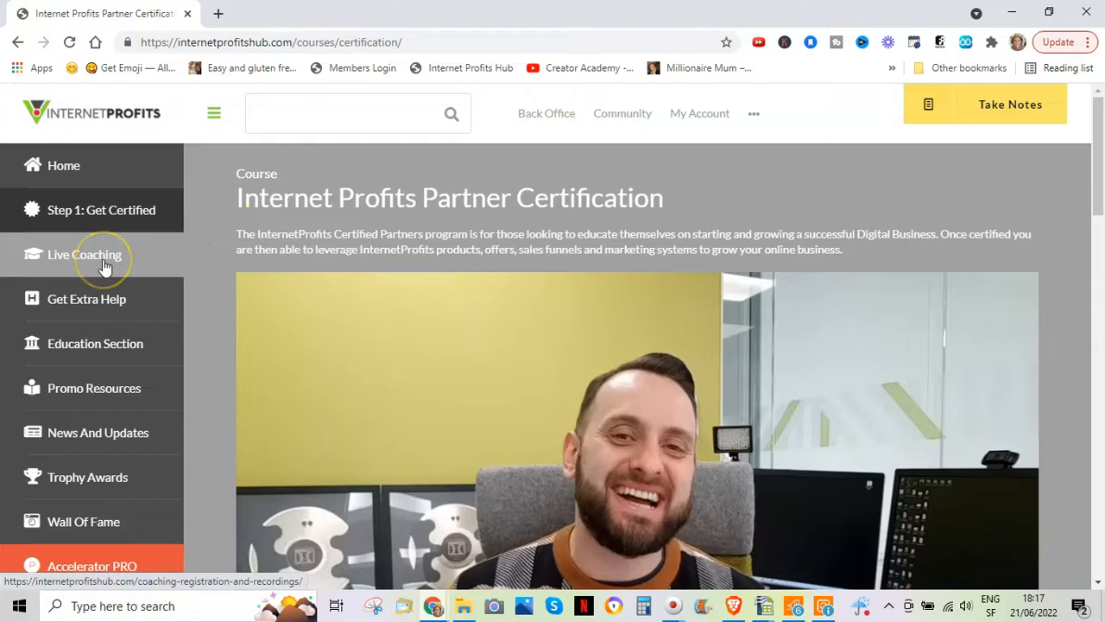
- Open Live Coaching and scroll through the help request form and back up
{"action": "left_click", "coordinate": [85, 253]}
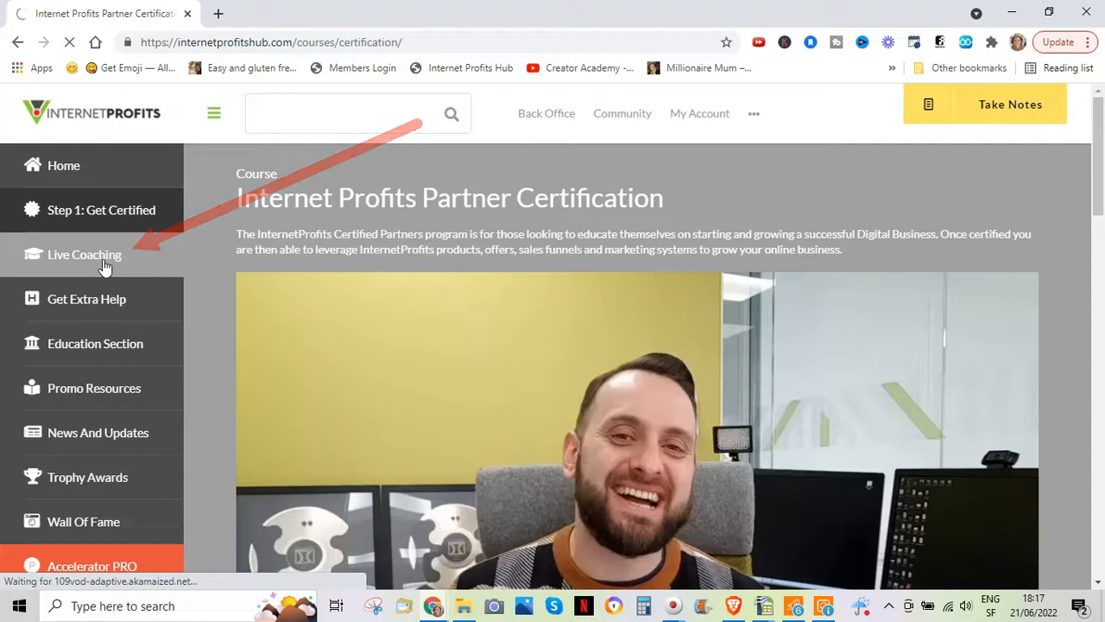
{"action": "left_click", "coordinate": [84, 254]}
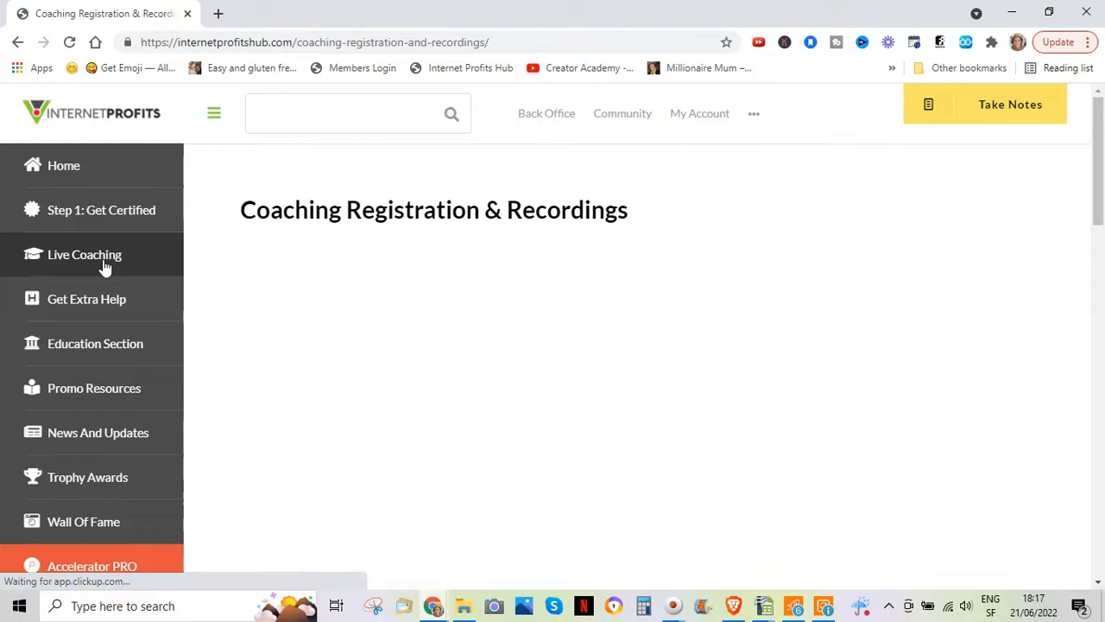
{"action": "scroll", "scroll_direction": "down", "scroll_amount": 3}
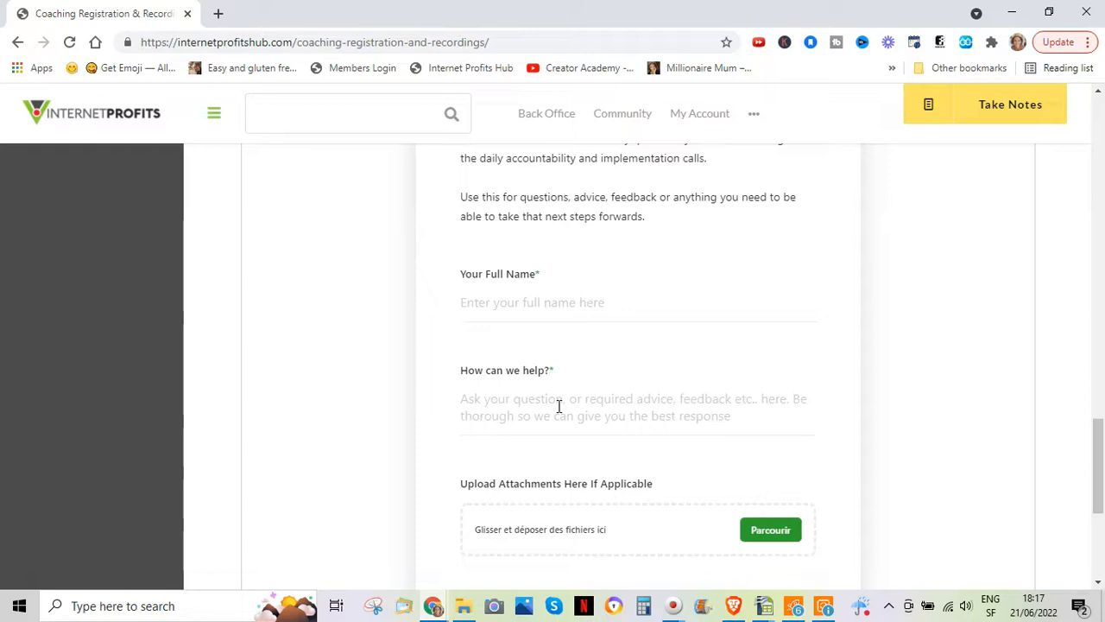
{"action": "scroll", "scroll_direction": "up", "scroll_amount": 3}
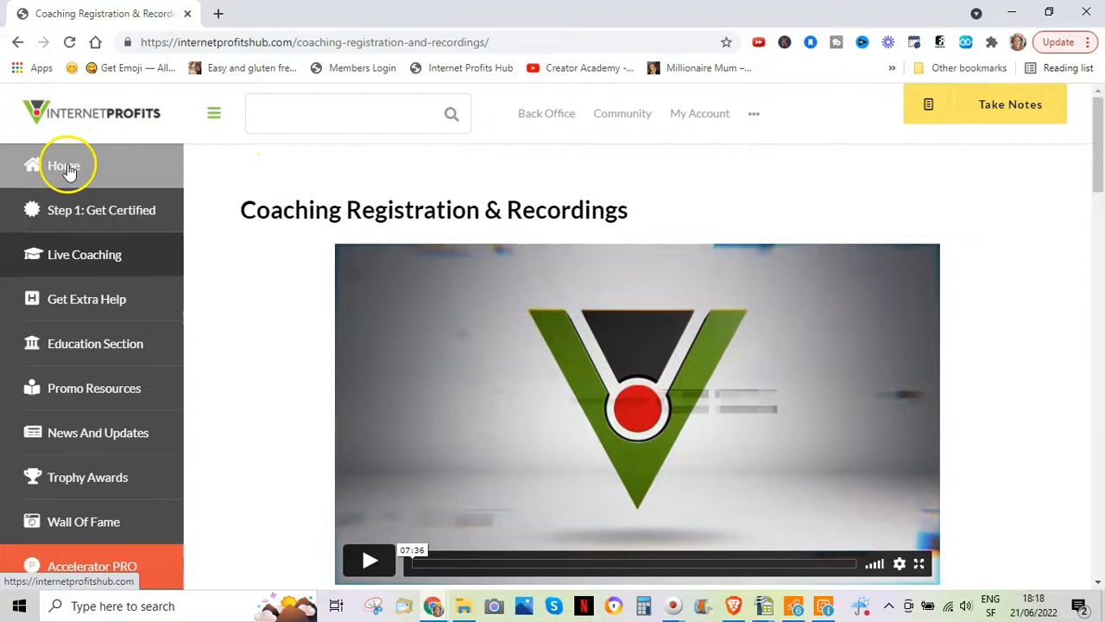
- Visit the members home page, then reopen the Partner Certification course page
{"action": "left_click", "coordinate": [64, 165]}
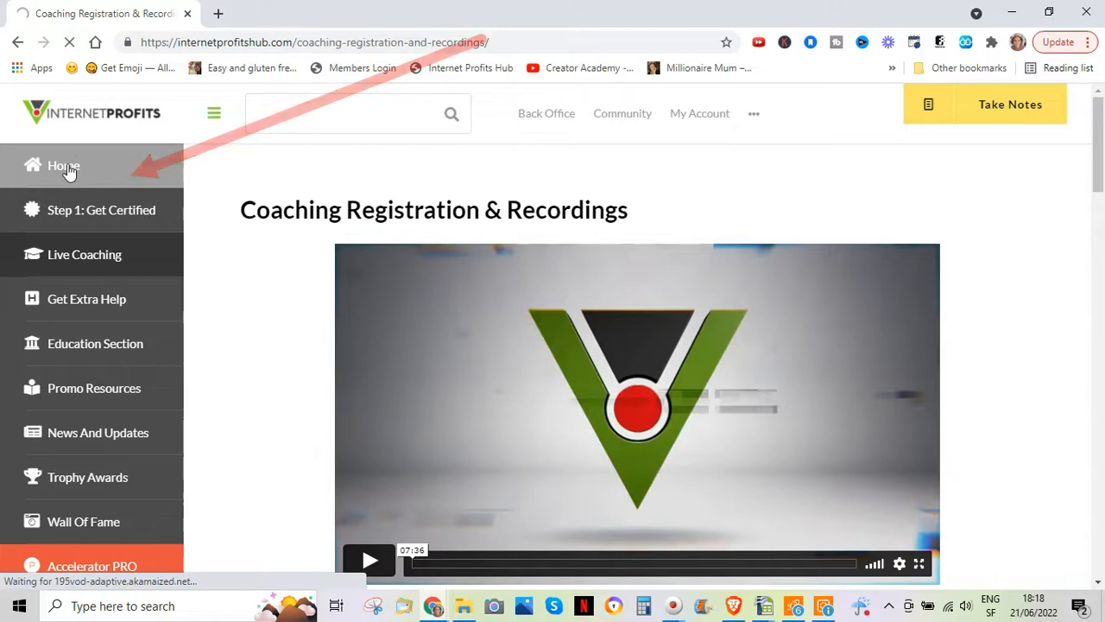
{"action": "left_click", "coordinate": [63, 165]}
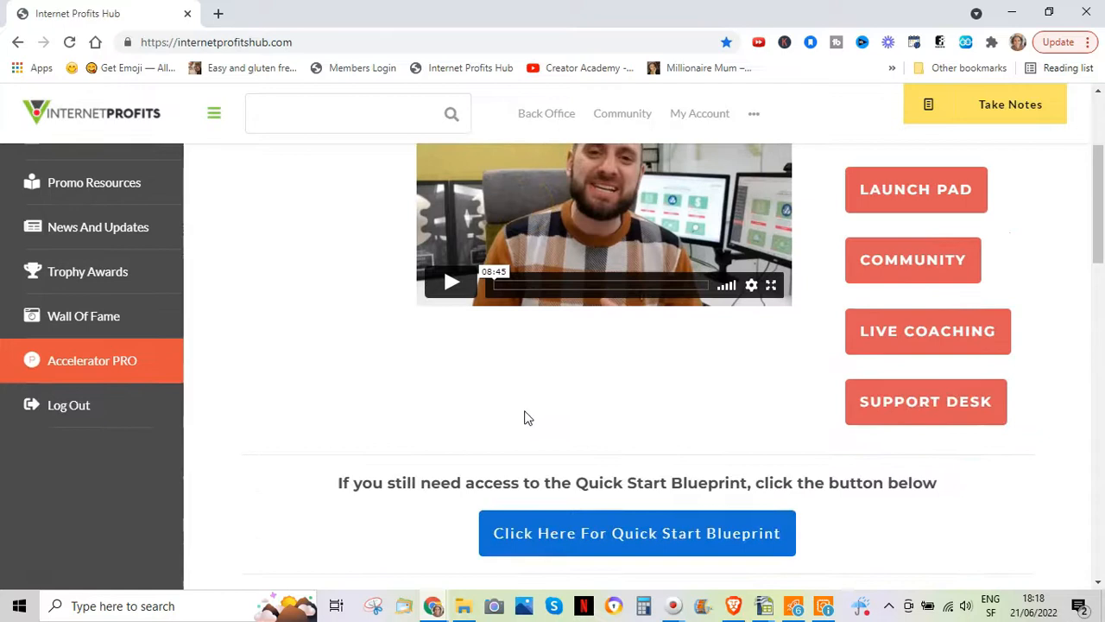
{"action": "left_click", "coordinate": [915, 189]}
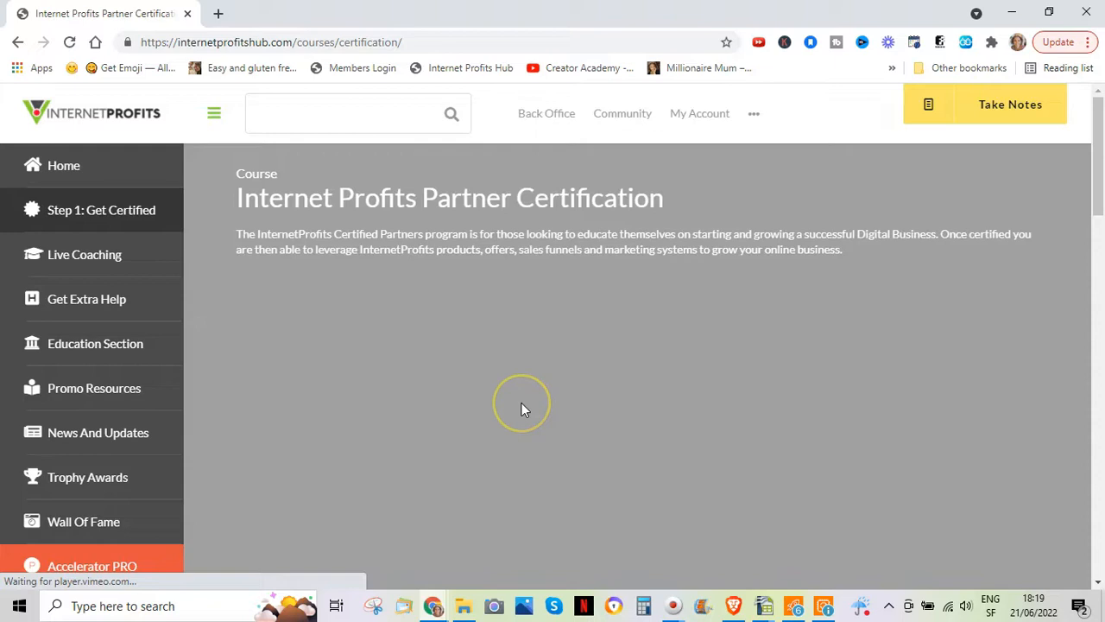
- Scroll to the course Lessons and expand Module Seven to show its three completed topics
{"action": "scroll", "scroll_direction": "down", "scroll_amount": 3}
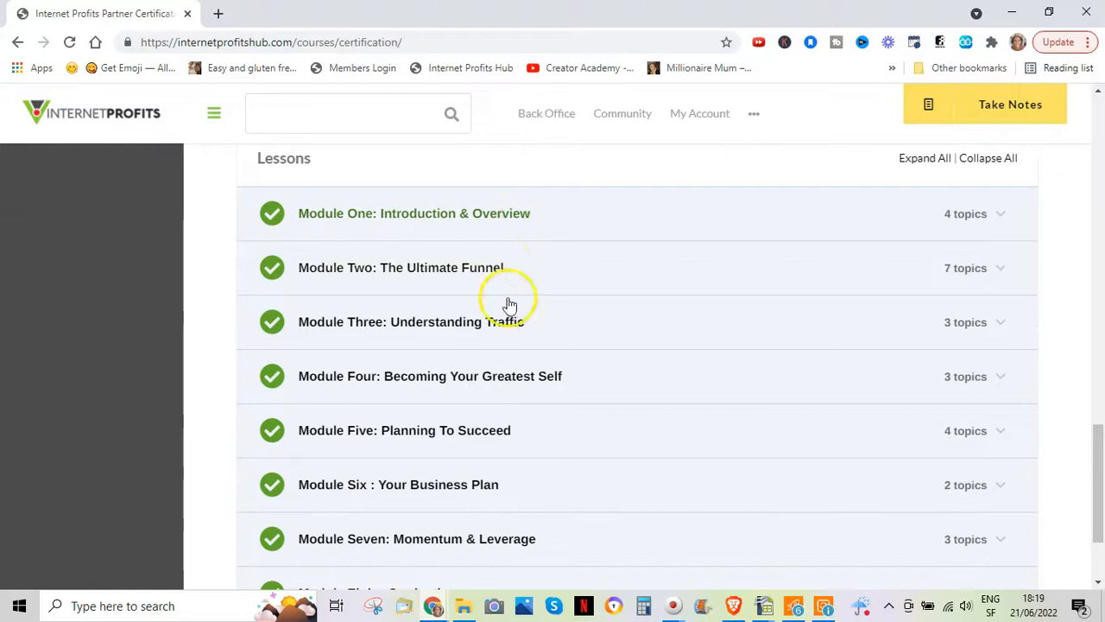
{"action": "scroll", "scroll_direction": "down", "scroll_amount": 3}
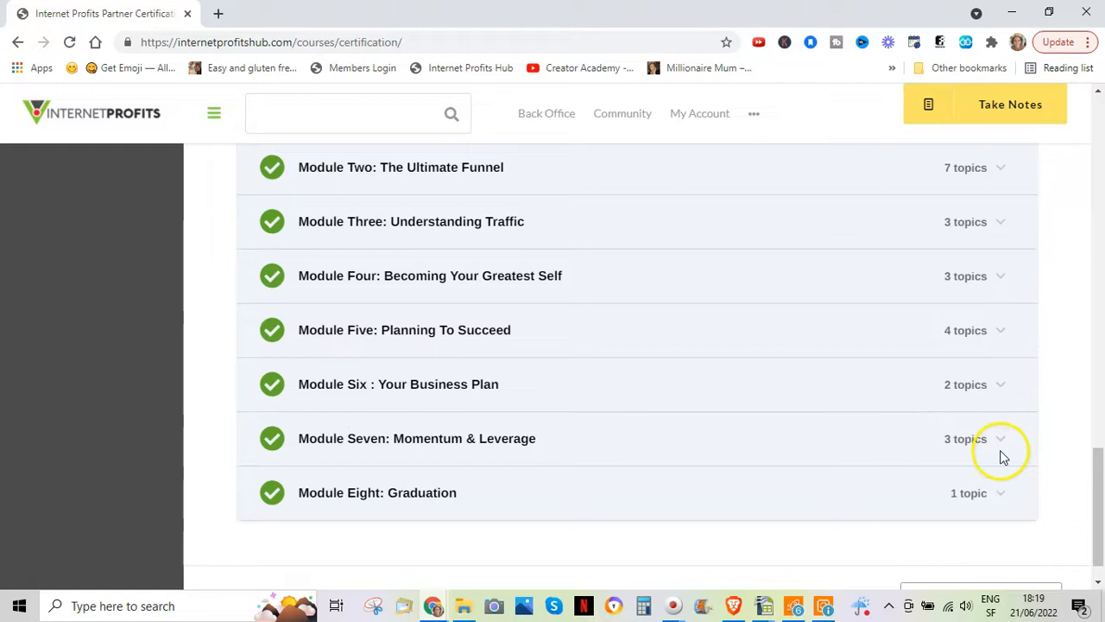
{"action": "left_click", "coordinate": [1000, 438]}
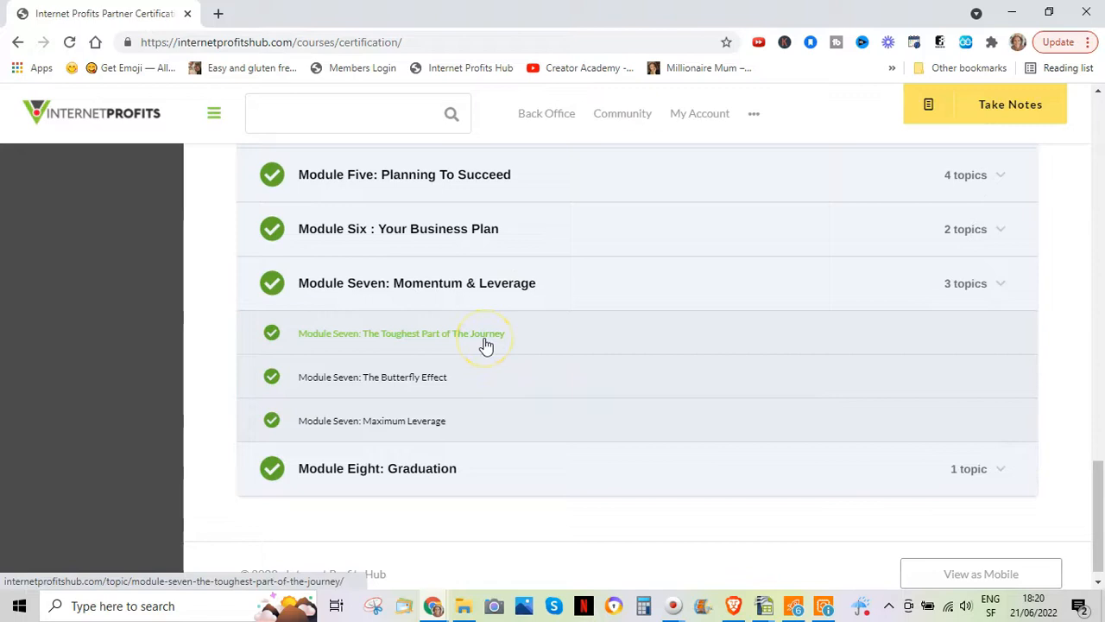
{"action": "mouse_move", "coordinate": [488, 337]}
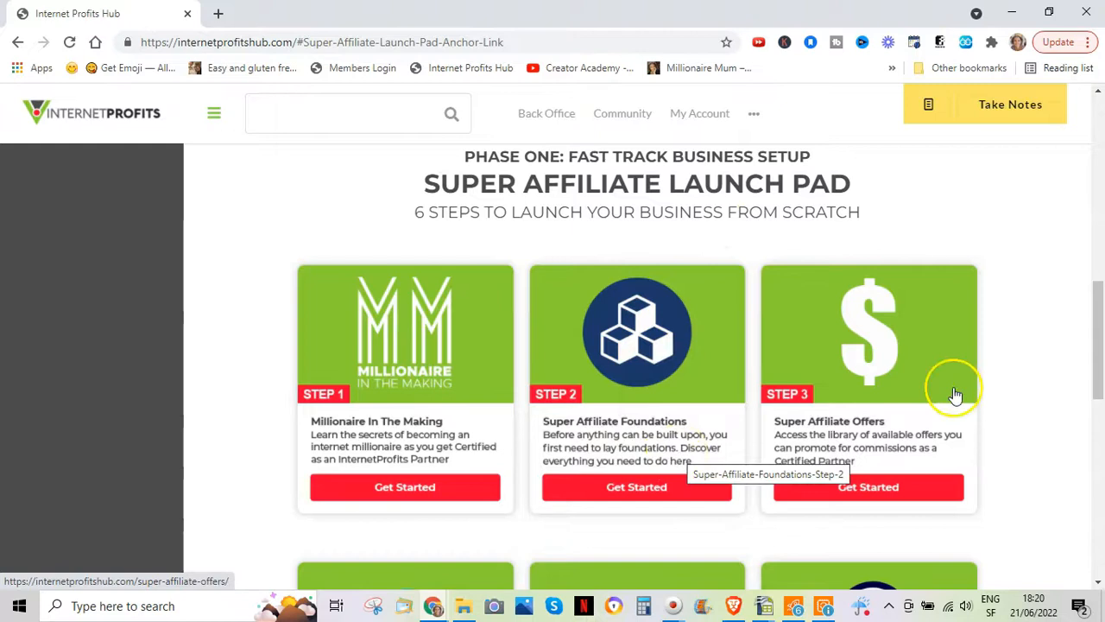
- Scroll the Launch Pad past the six steps to Phase Two's Steps 7, 8 and 9
{"action": "scroll", "scroll_direction": "down", "scroll_amount": 3}
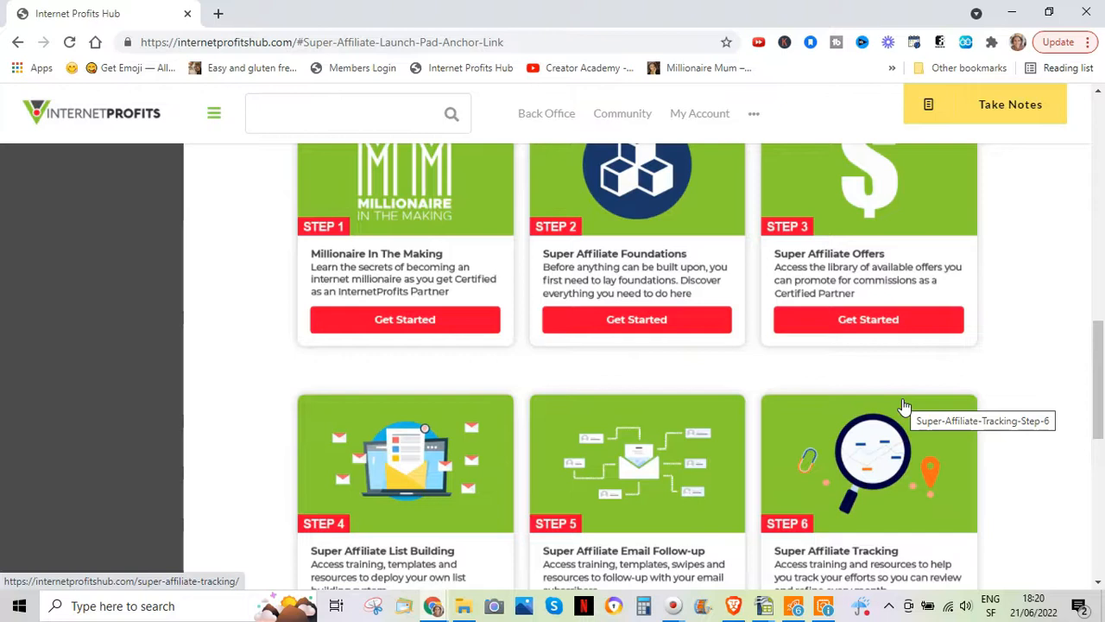
{"action": "scroll", "scroll_direction": "down", "scroll_amount": 3}
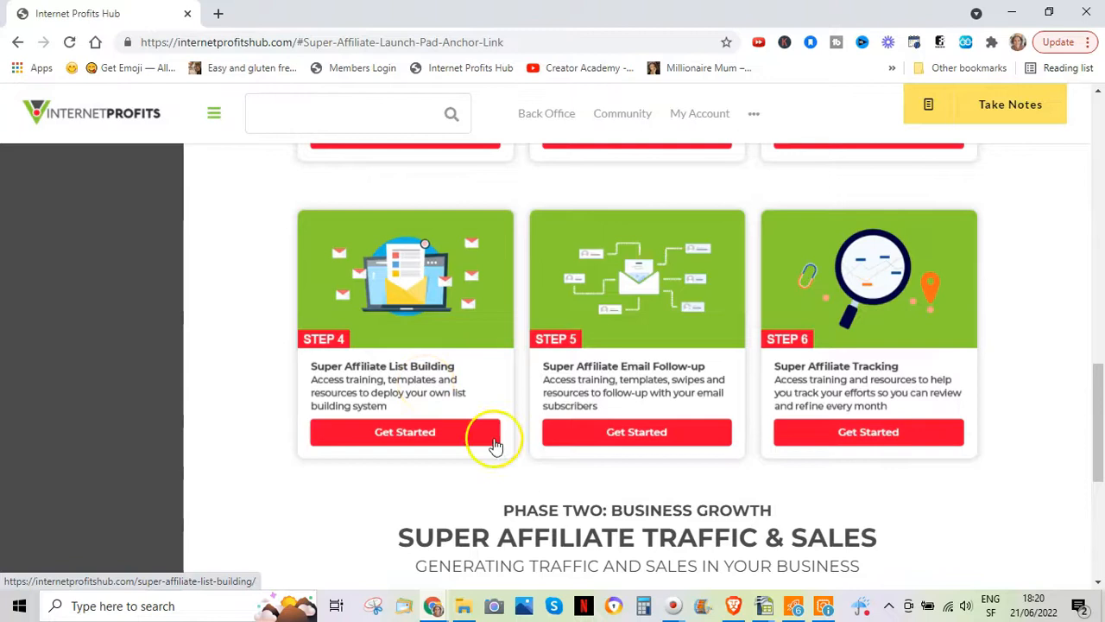
{"action": "mouse_move", "coordinate": [674, 413]}
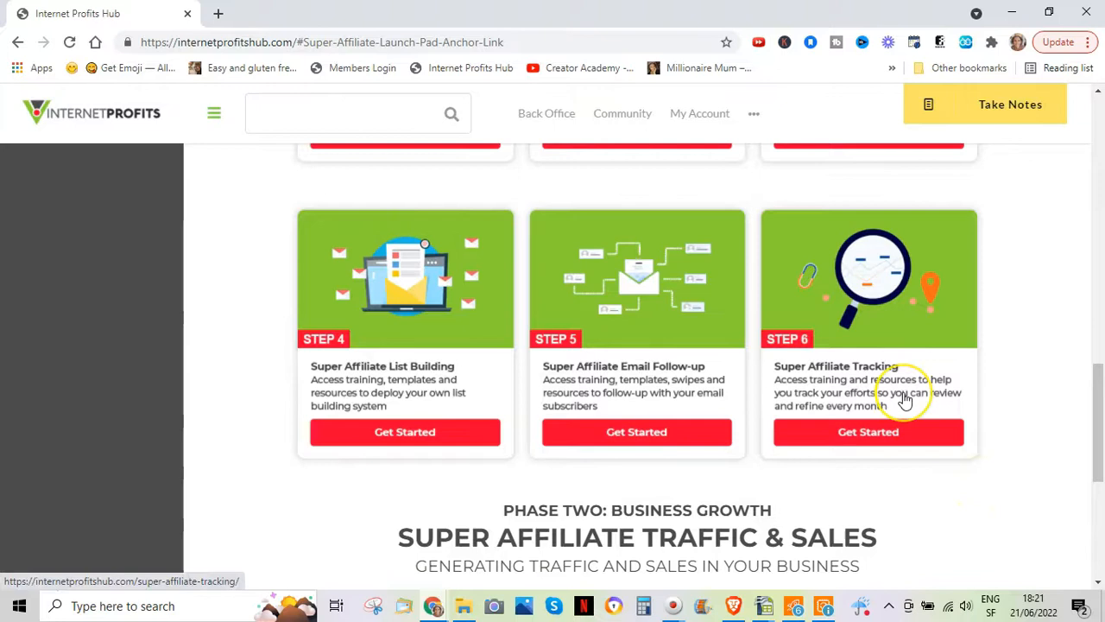
{"action": "scroll", "scroll_direction": "down", "scroll_amount": 3}
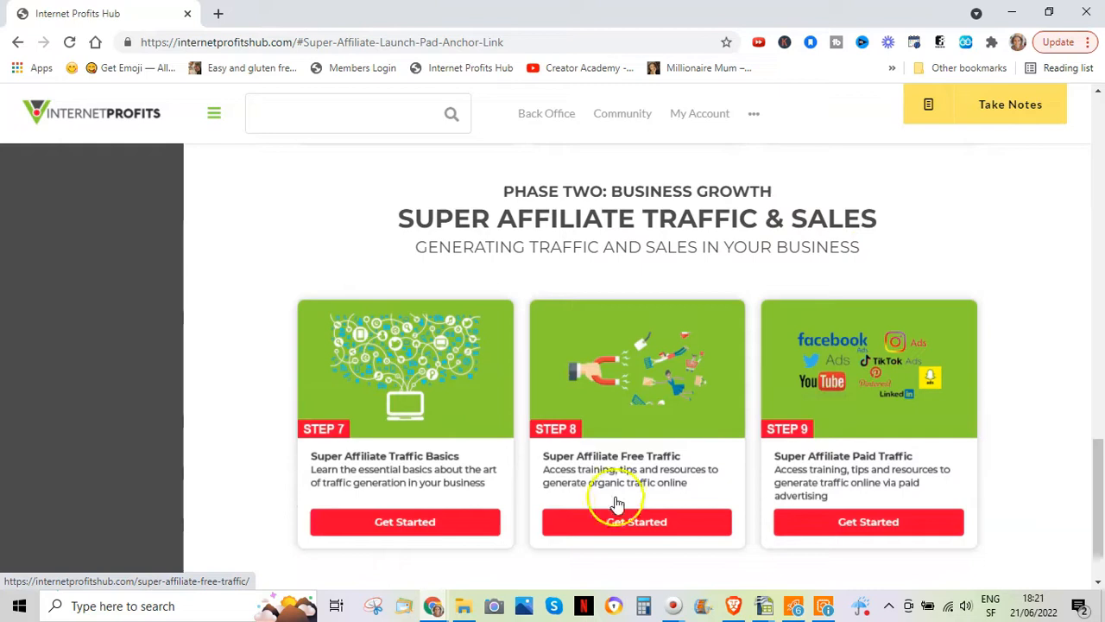
{"action": "scroll", "scroll_direction": "down", "scroll_amount": 3}
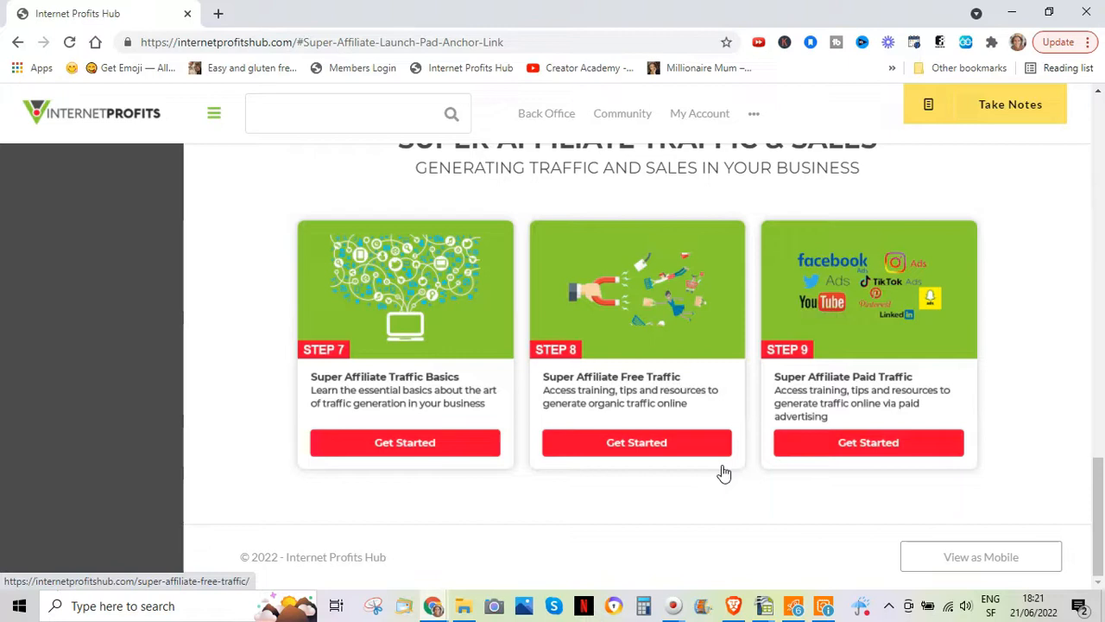
- Open Step 8 Free Traffic and browse its courses down to YouTube Traffic For Beginners
{"action": "left_click", "coordinate": [405, 442]}
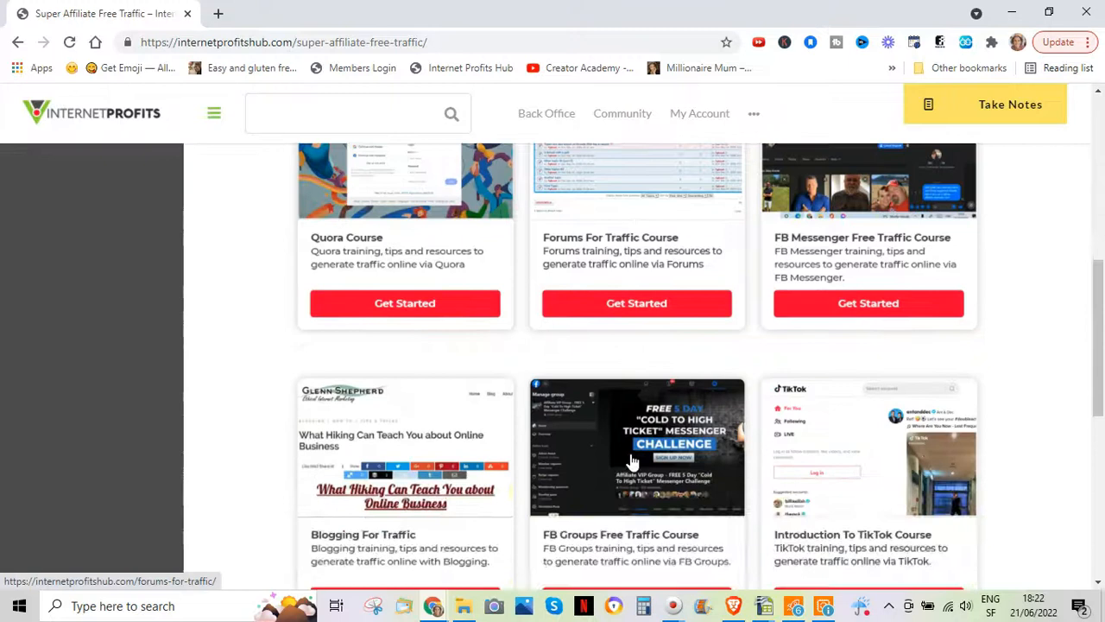
{"action": "scroll", "scroll_direction": "down", "scroll_amount": 3}
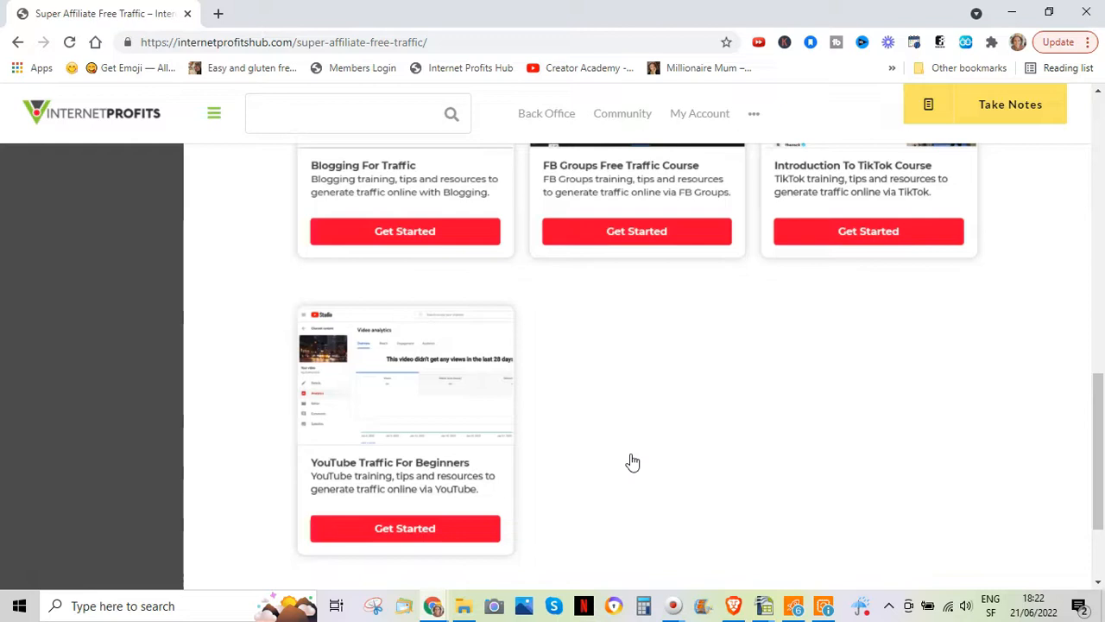
{"action": "scroll", "scroll_direction": "down", "scroll_amount": 3}
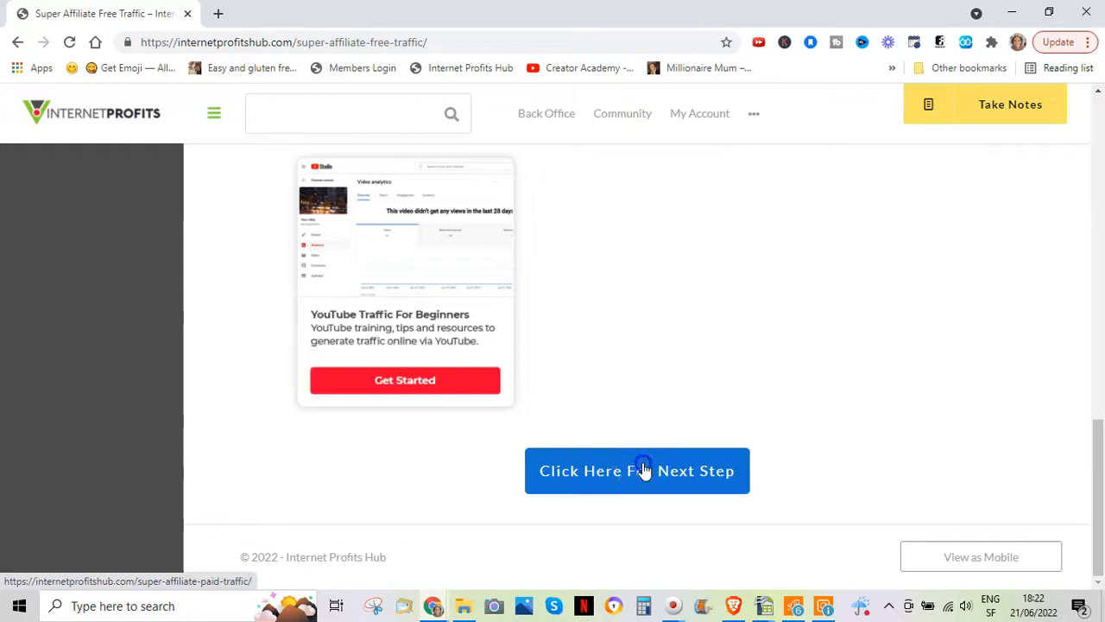
- Move to the Paid Traffic step and browse the Facebook, YouTube and GDN Ads courses
{"action": "left_click", "coordinate": [636, 470]}
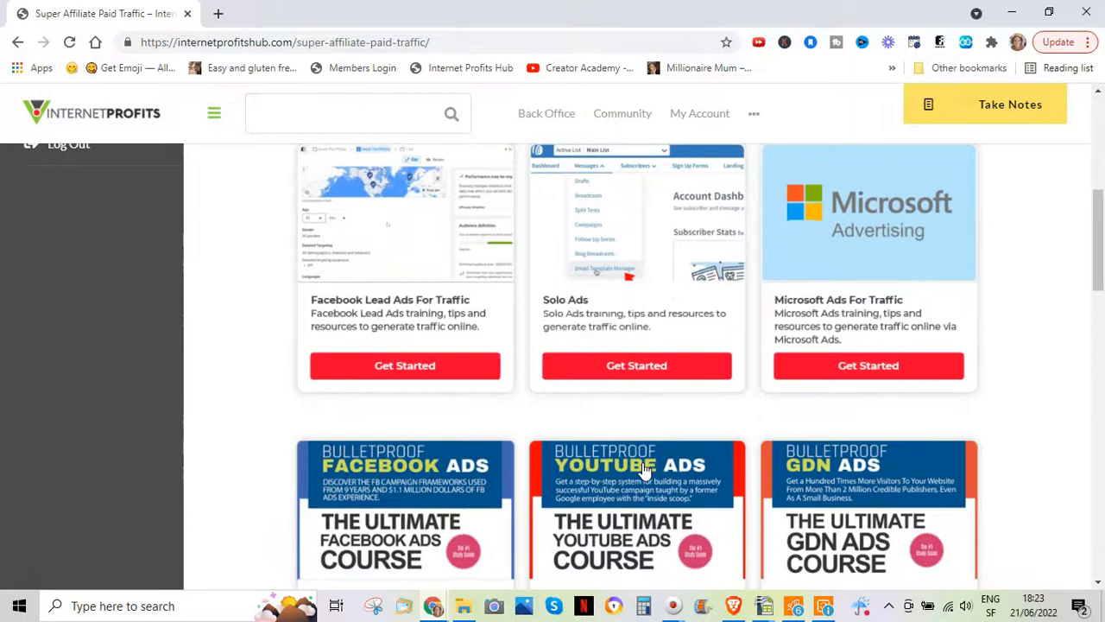
{"action": "scroll", "scroll_direction": "down", "scroll_amount": 3}
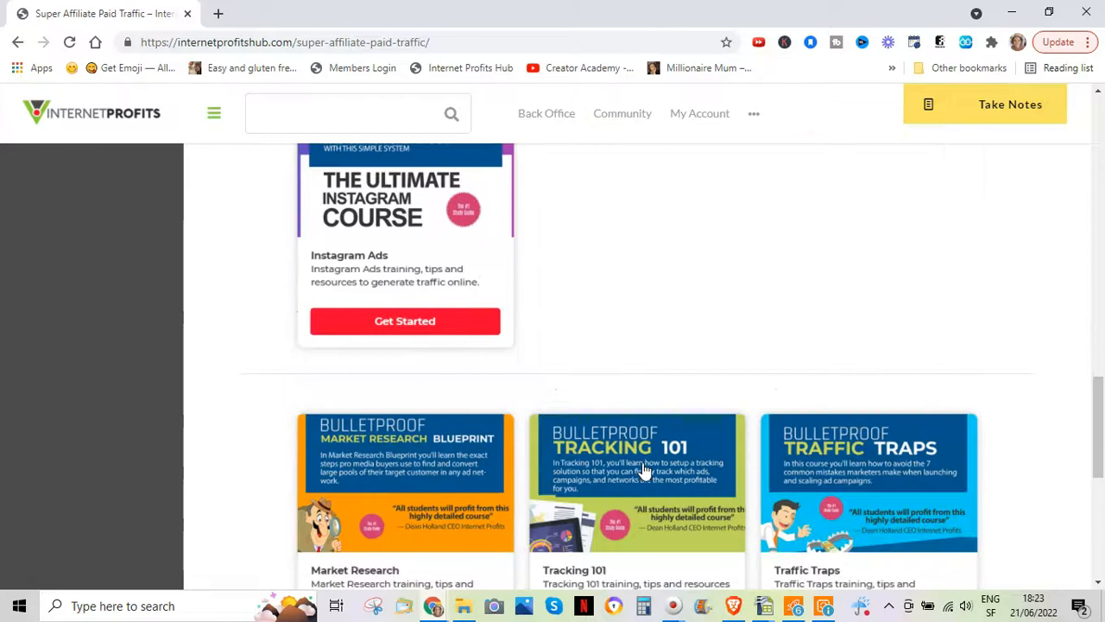
{"action": "scroll", "scroll_direction": "down", "scroll_amount": 3}
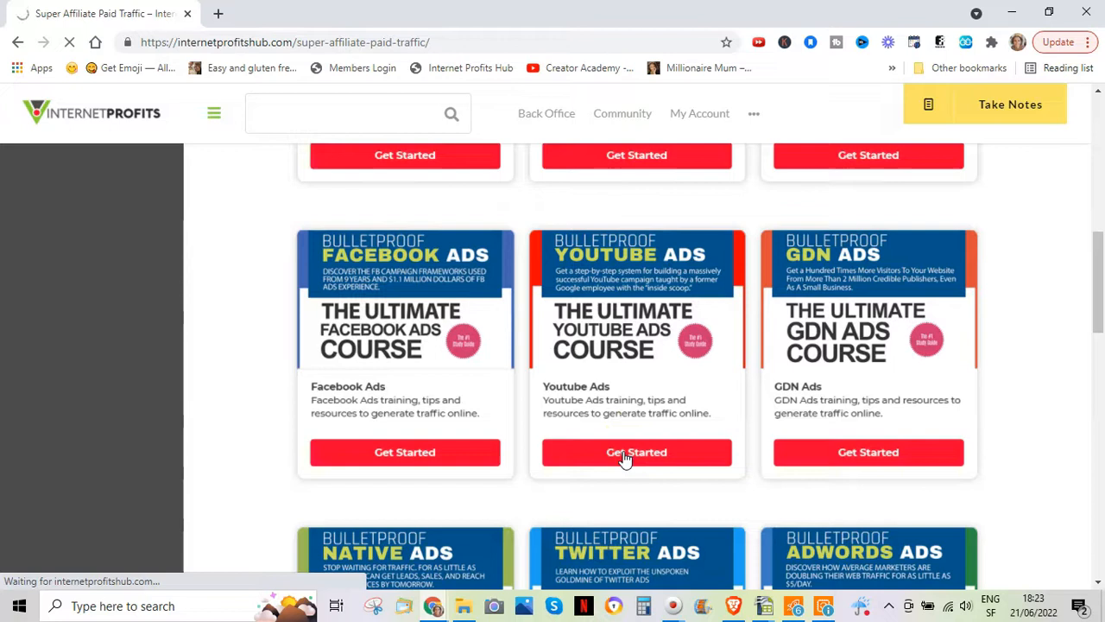
- View the Bulletproof YouTube Ads 3.0 lesson modules, then go back to the paid traffic list
{"action": "left_click", "coordinate": [636, 451]}
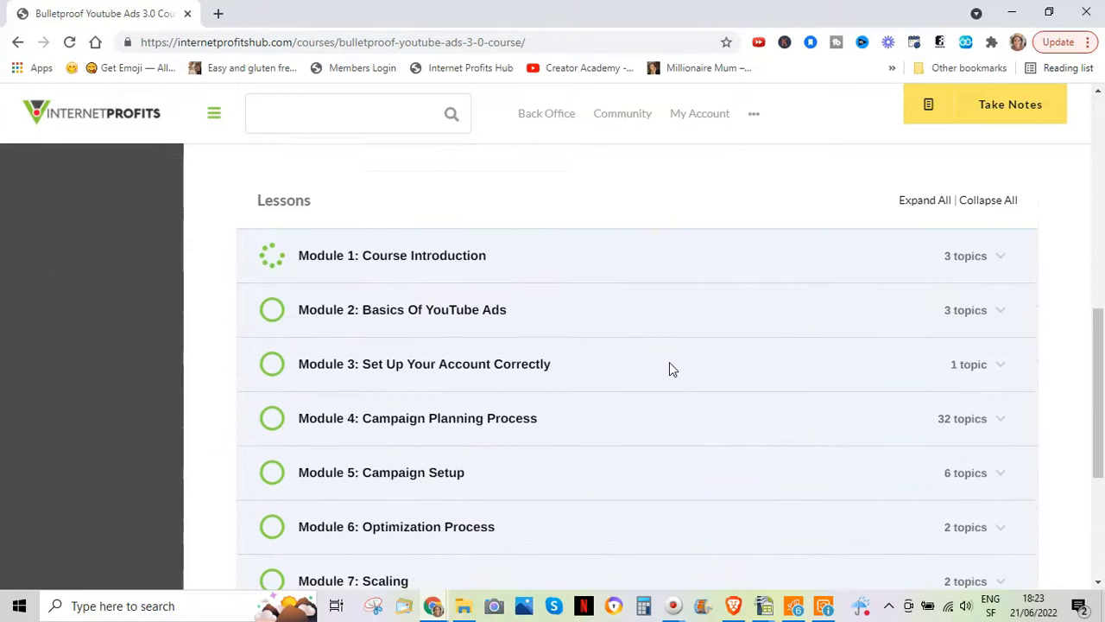
{"action": "scroll", "scroll_direction": "down", "scroll_amount": 3}
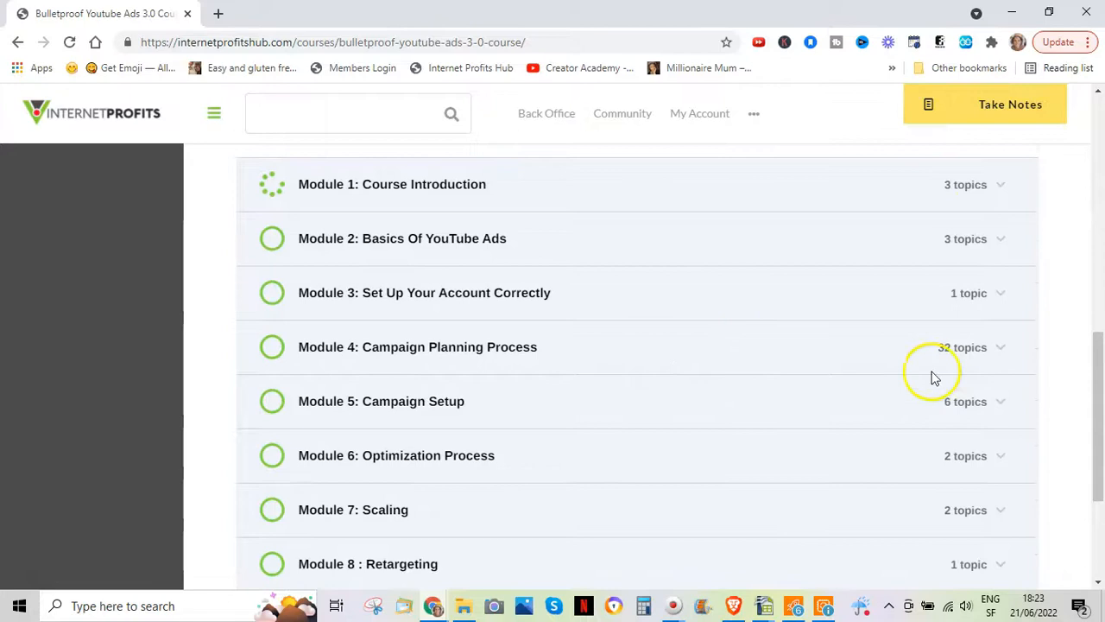
{"action": "left_click", "coordinate": [19, 42]}
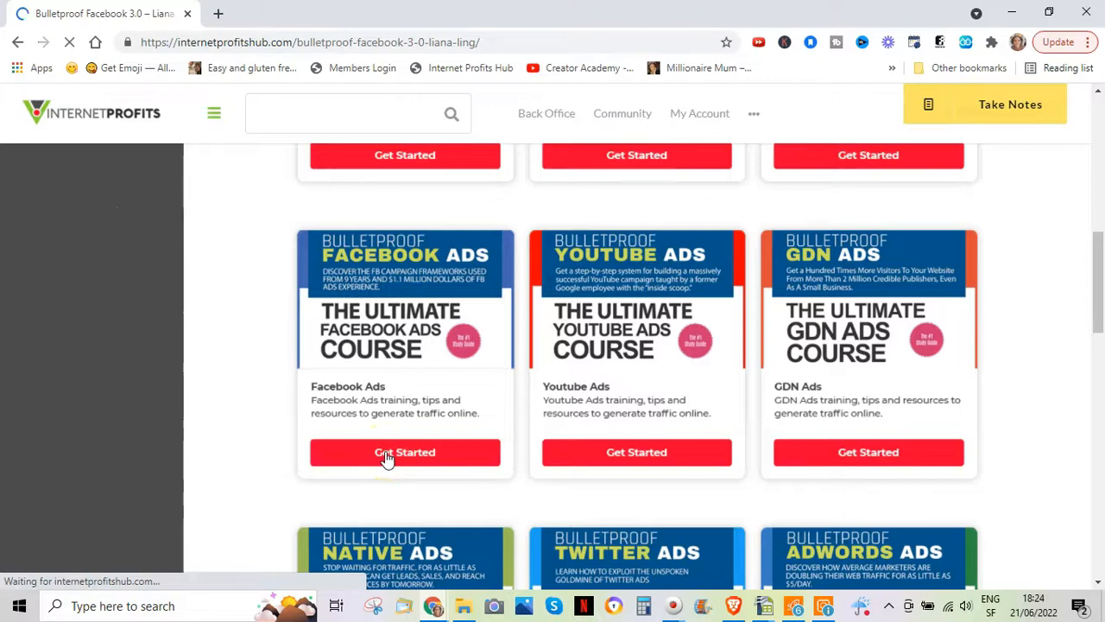
- Open Bulletproof Facebook 3.0 and scroll through Liana Ling's Facebook Training lessons
{"action": "left_click", "coordinate": [404, 452]}
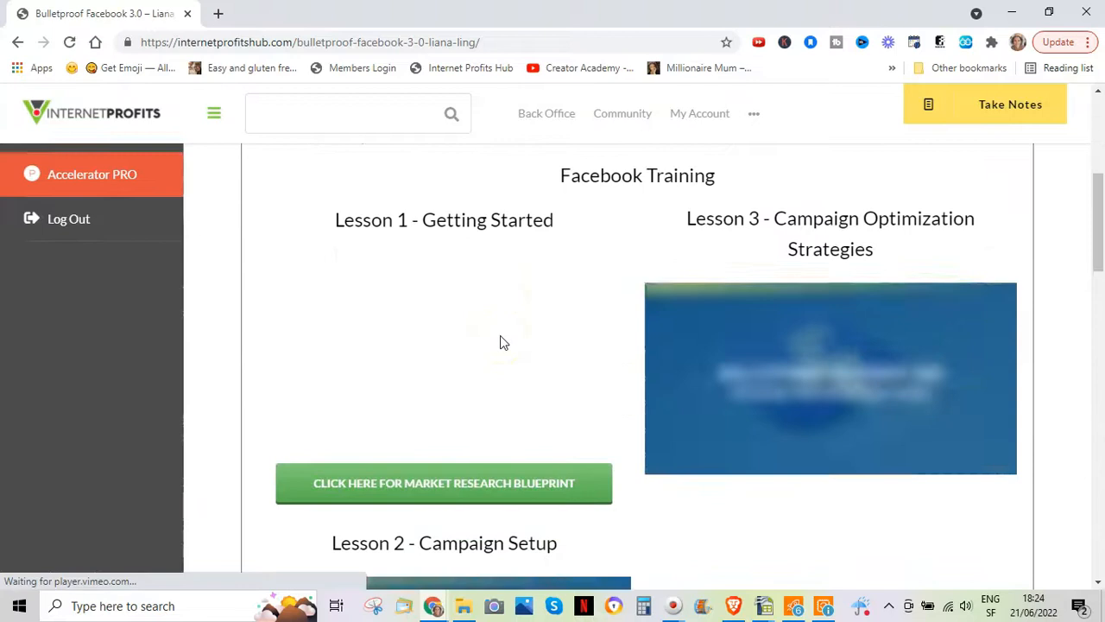
{"action": "scroll", "scroll_direction": "down", "scroll_amount": 3}
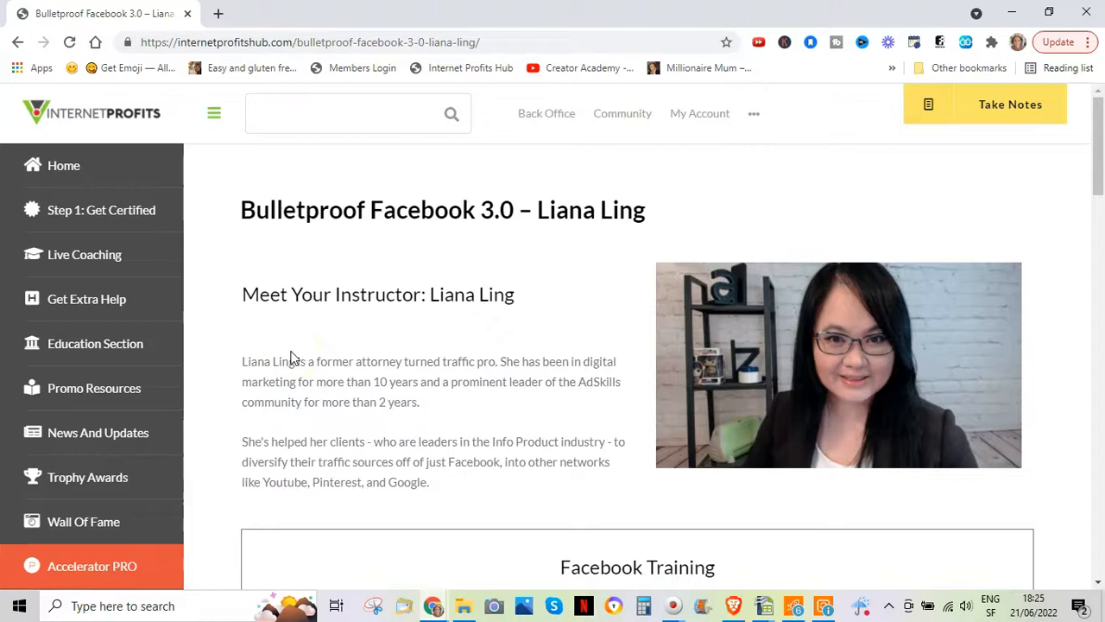
- Open the Education Section and scroll past Computers Demystified lesson 23 to Traffic Training
{"action": "left_click", "coordinate": [95, 343]}
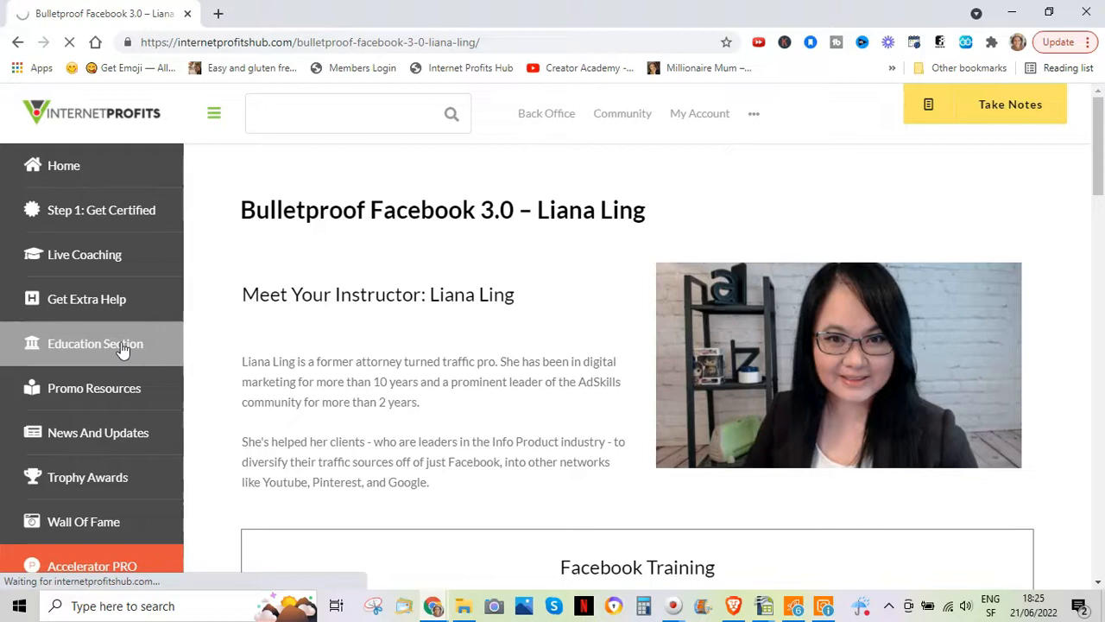
{"action": "left_click", "coordinate": [95, 342]}
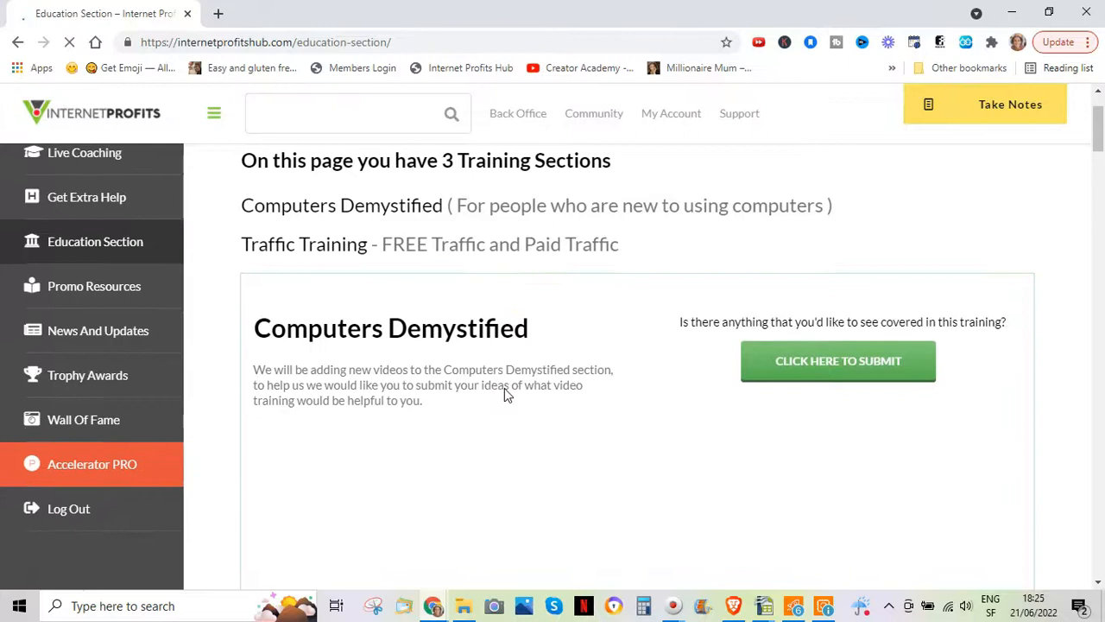
{"action": "scroll", "scroll_direction": "down", "scroll_amount": 3}
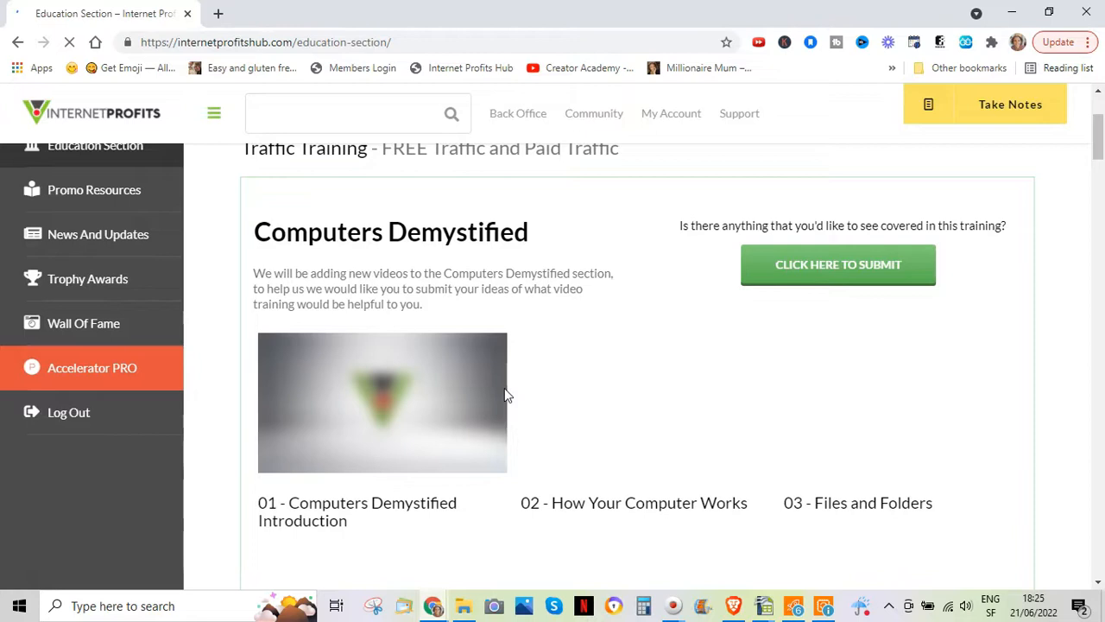
{"action": "scroll", "scroll_direction": "down", "scroll_amount": 3}
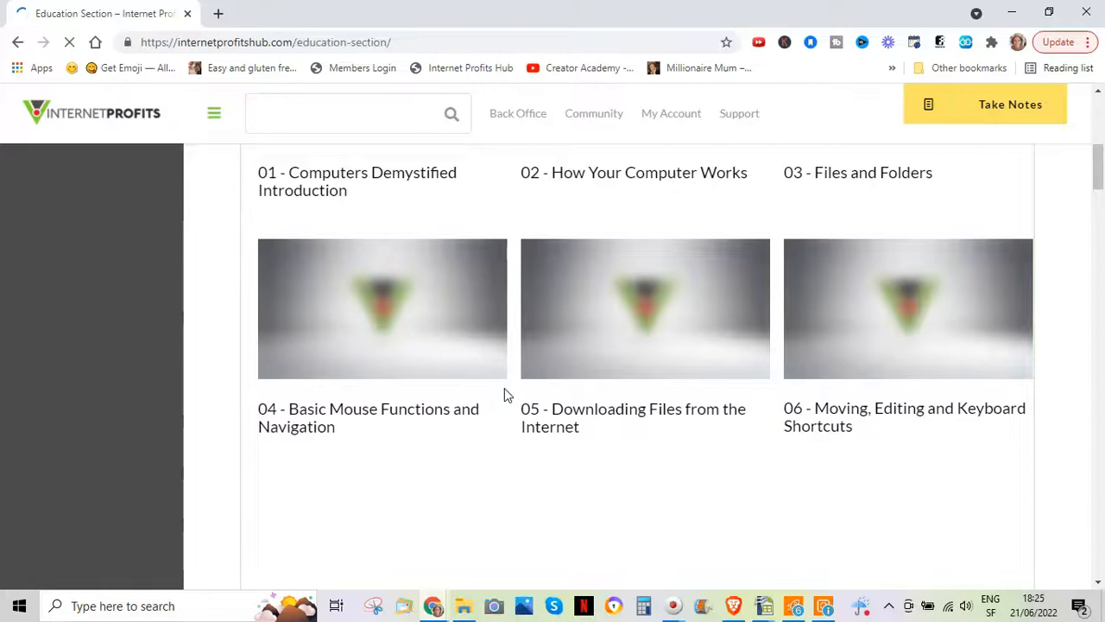
{"action": "scroll", "scroll_direction": "down", "scroll_amount": 3}
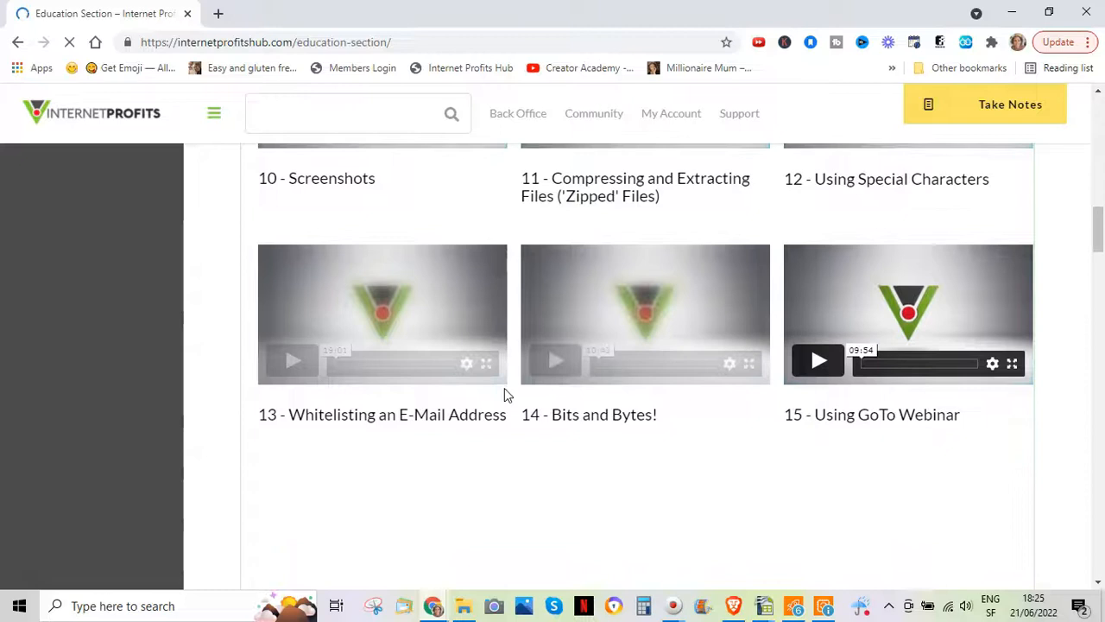
{"action": "scroll", "scroll_direction": "down", "scroll_amount": 3}
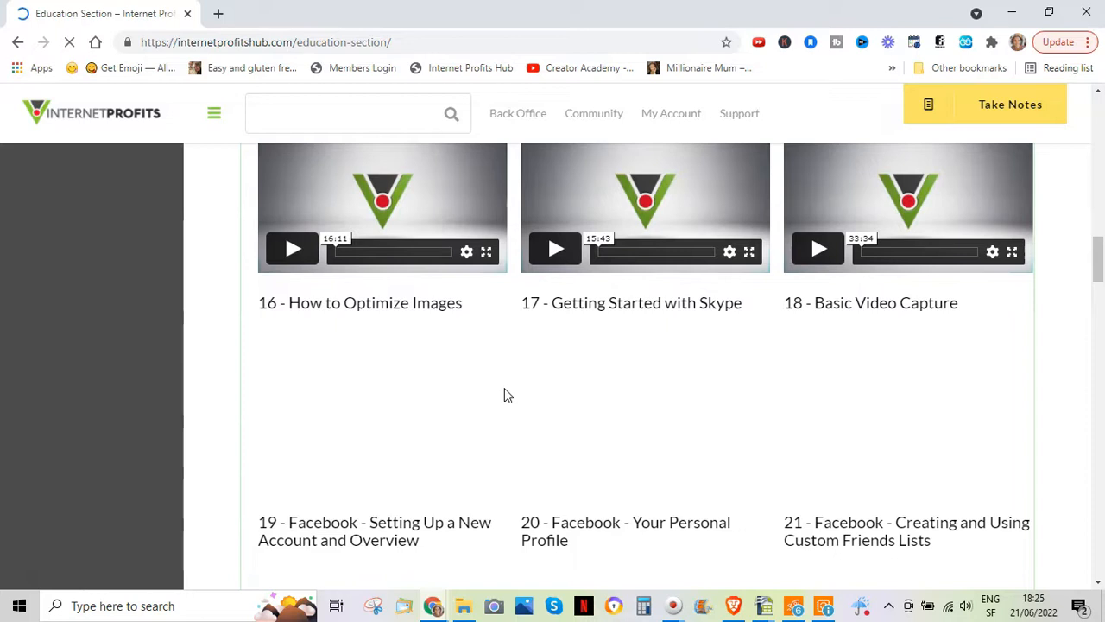
{"action": "scroll", "scroll_direction": "down", "scroll_amount": 3}
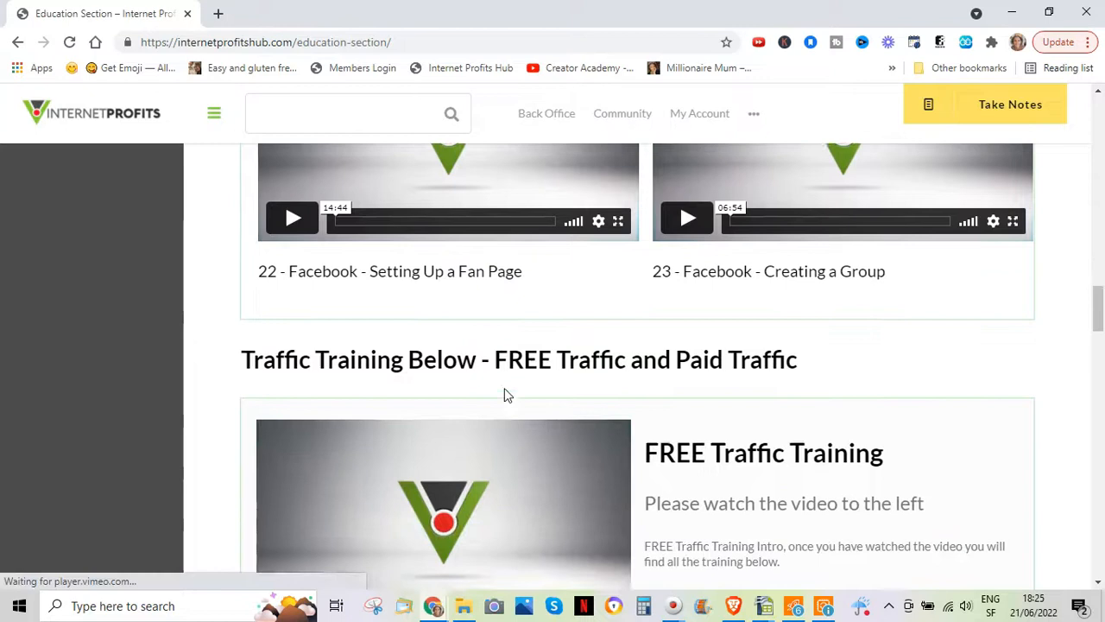